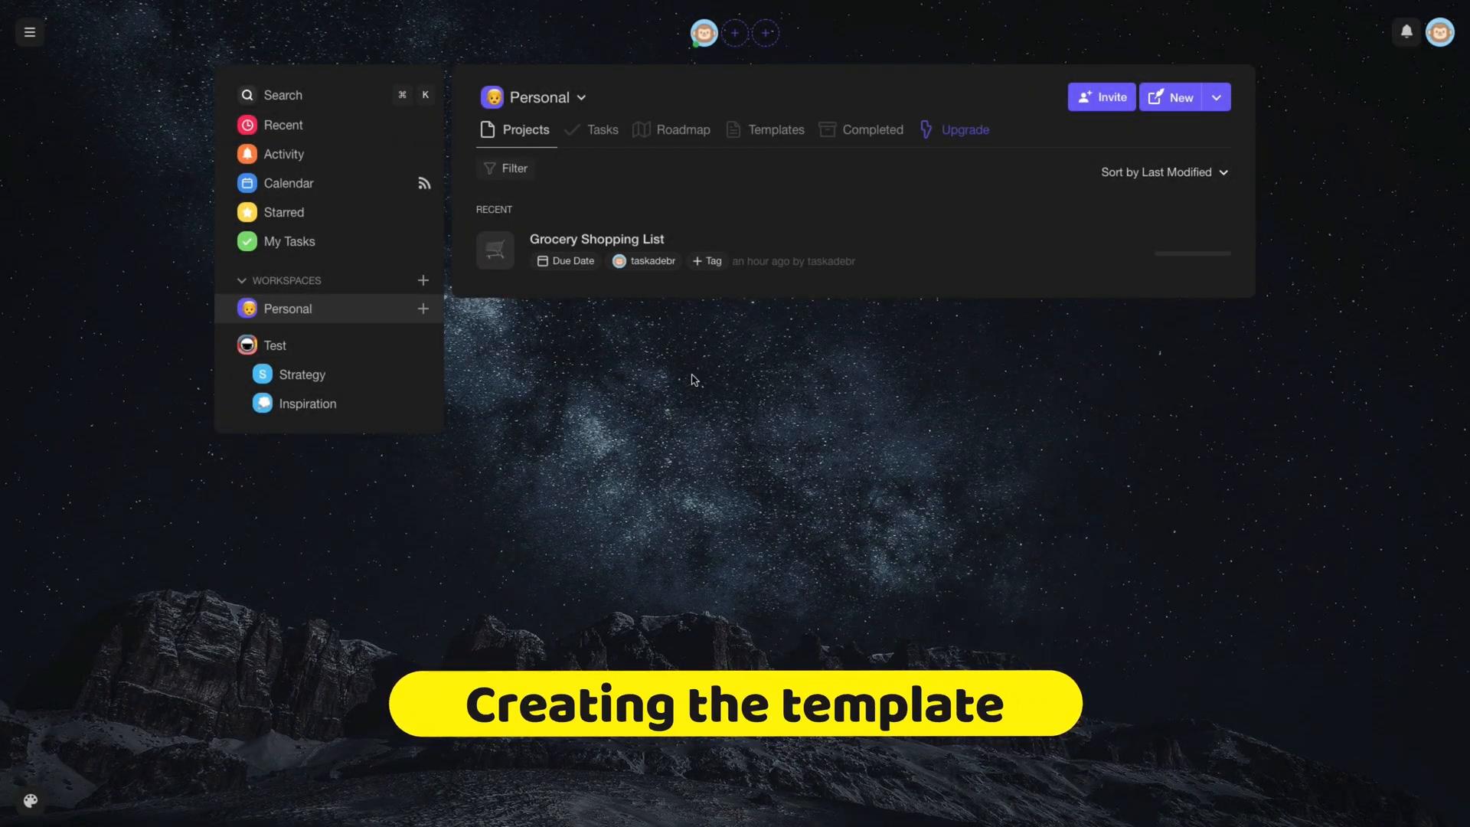
mouse_move(1190, 251)
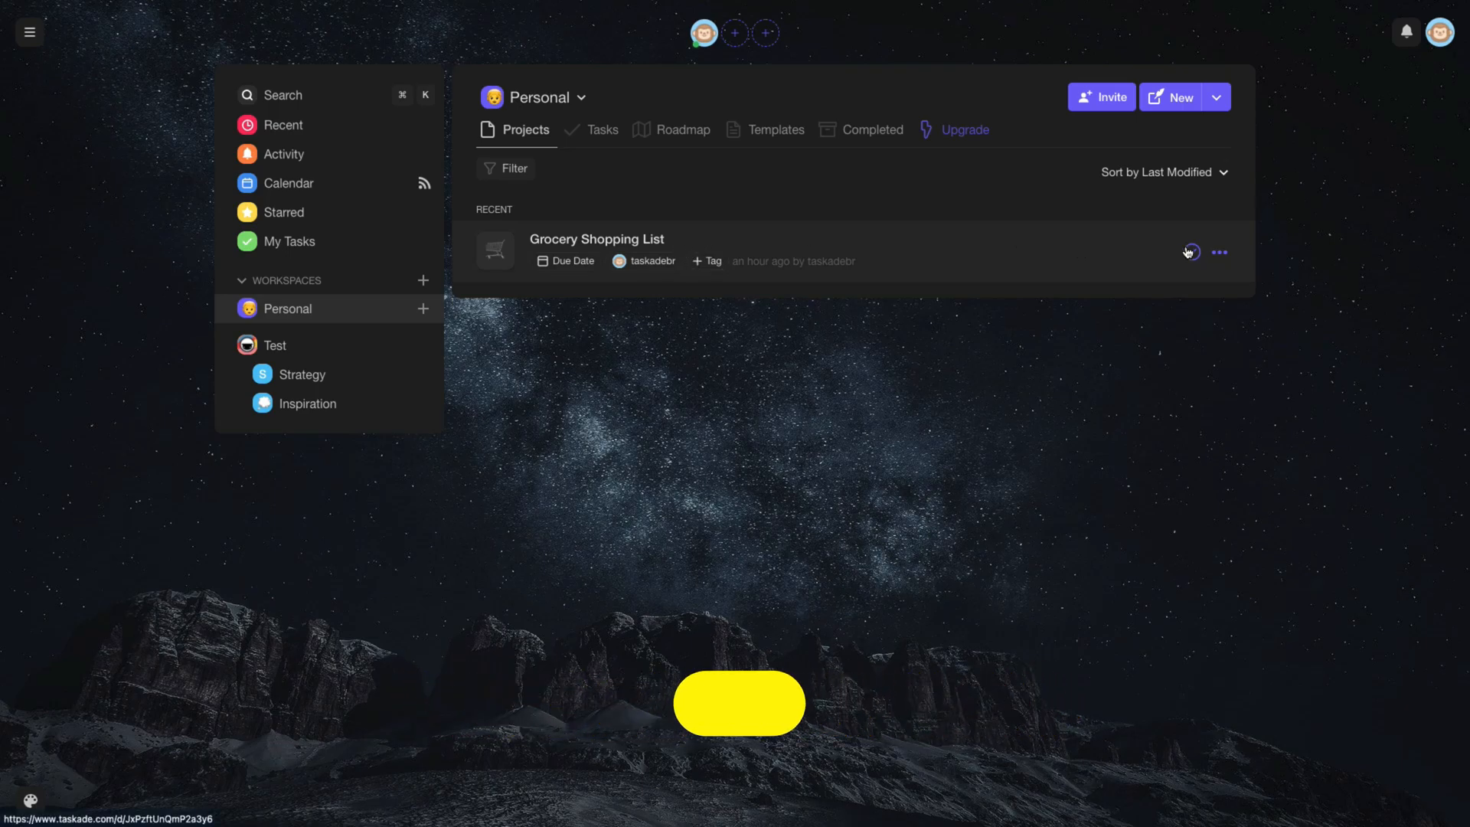
Open the three-dot options menu for the Grocery Shopping List project.
left_click(1219, 252)
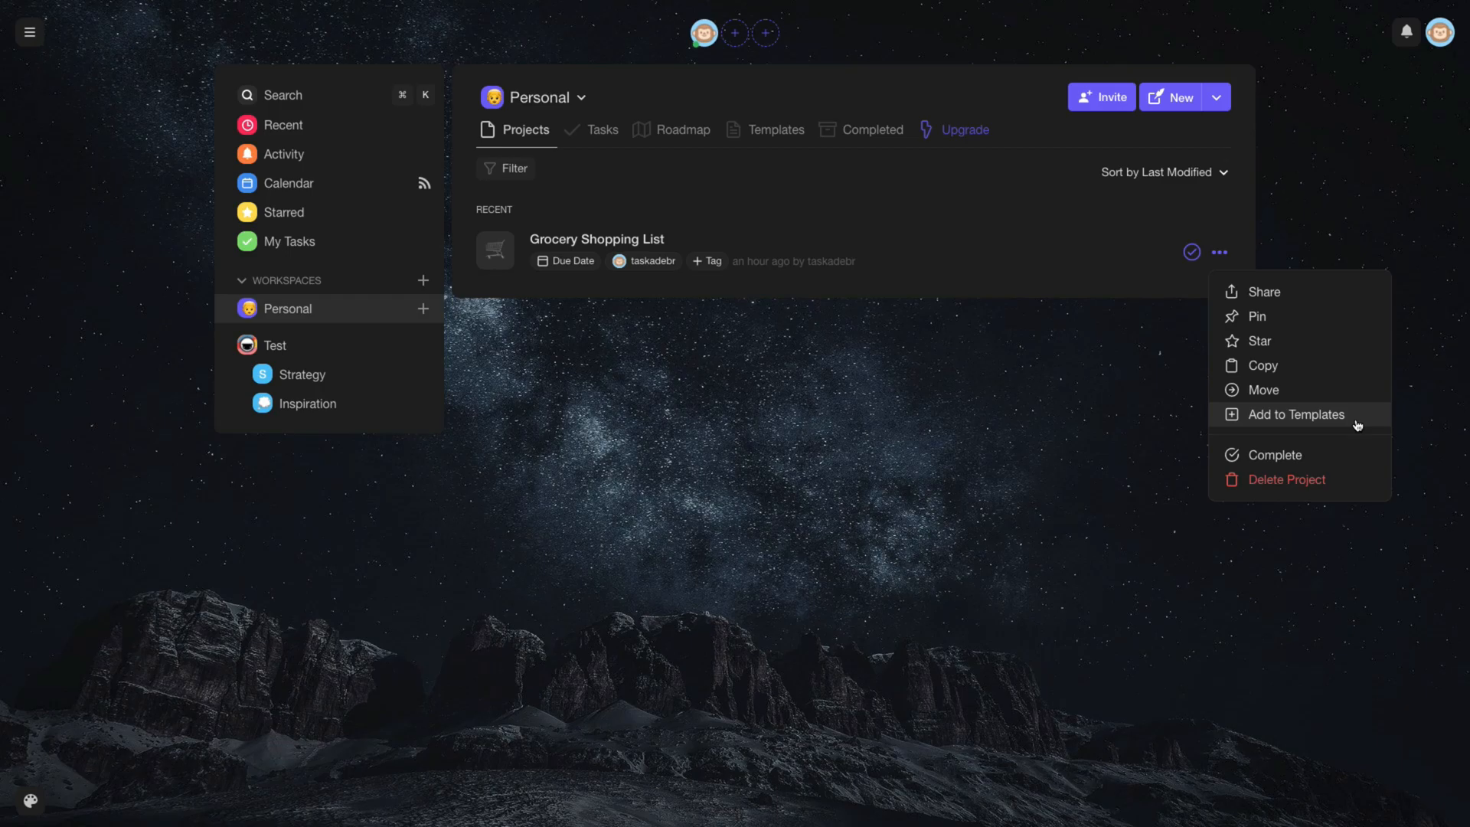
Add Grocery Shopping List to Templates, copying it into the Personal workspace.
left_click(1294, 414)
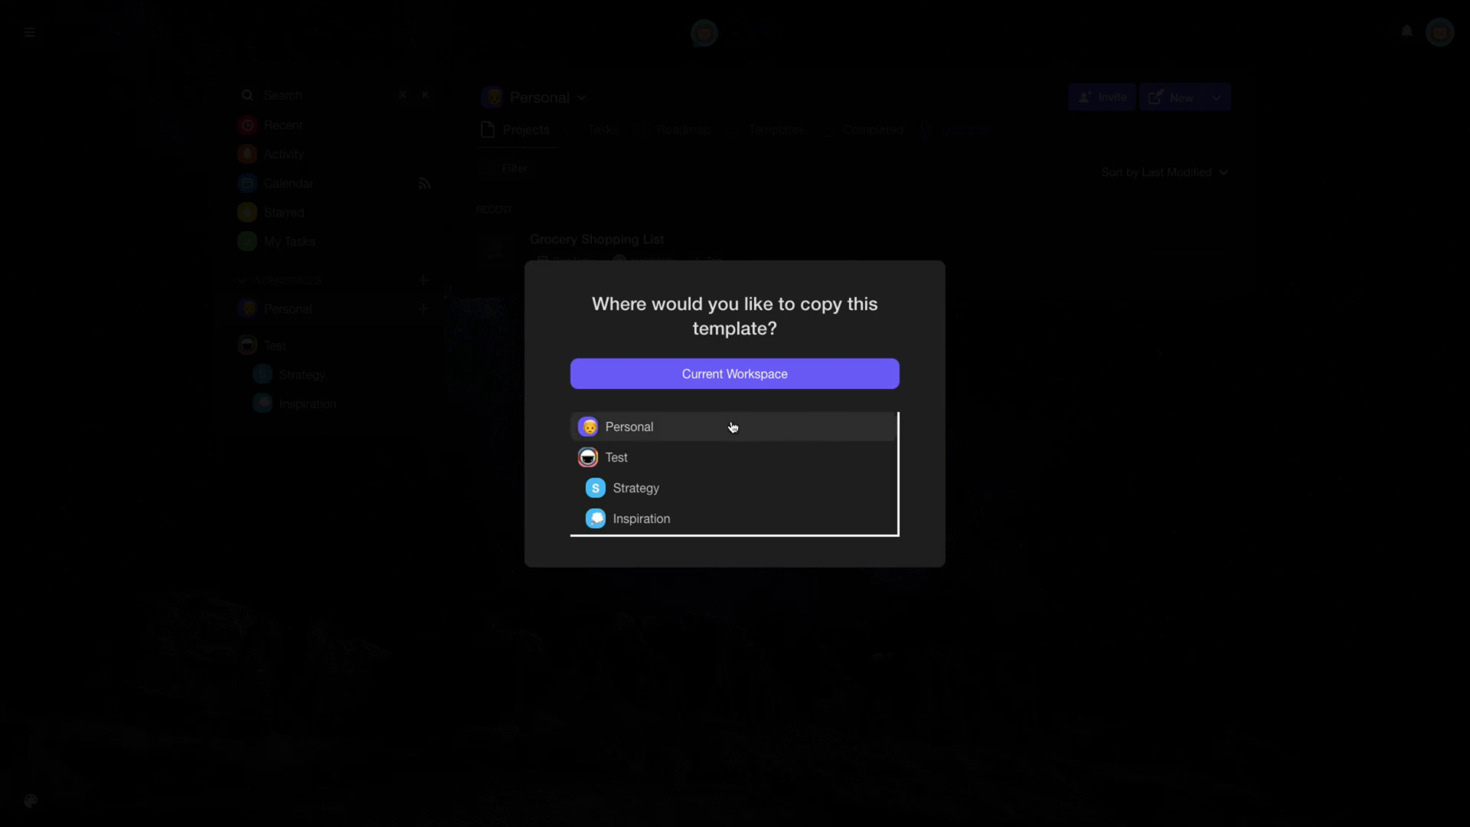
mouse_move(669, 432)
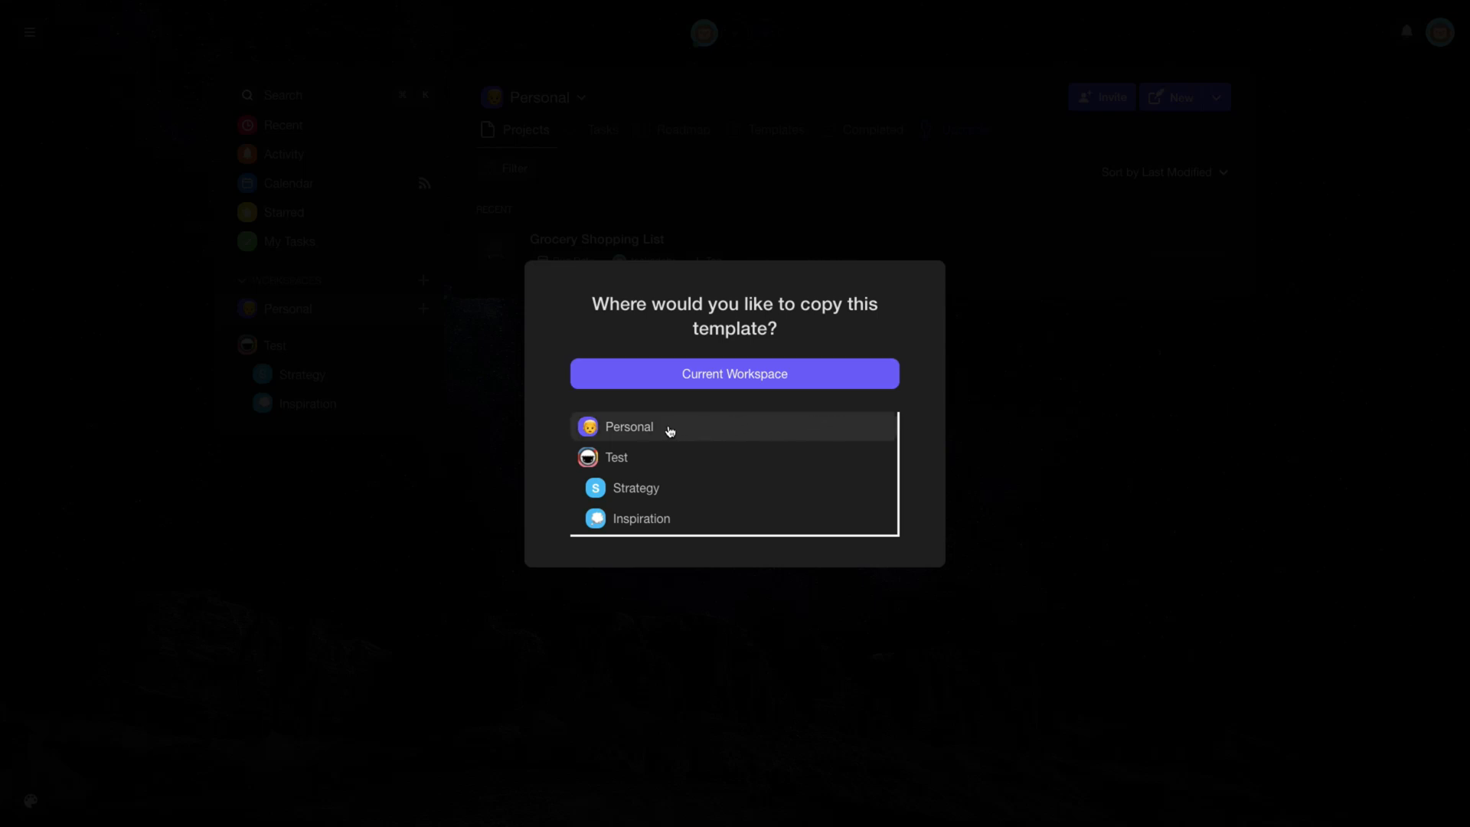
left_click(628, 426)
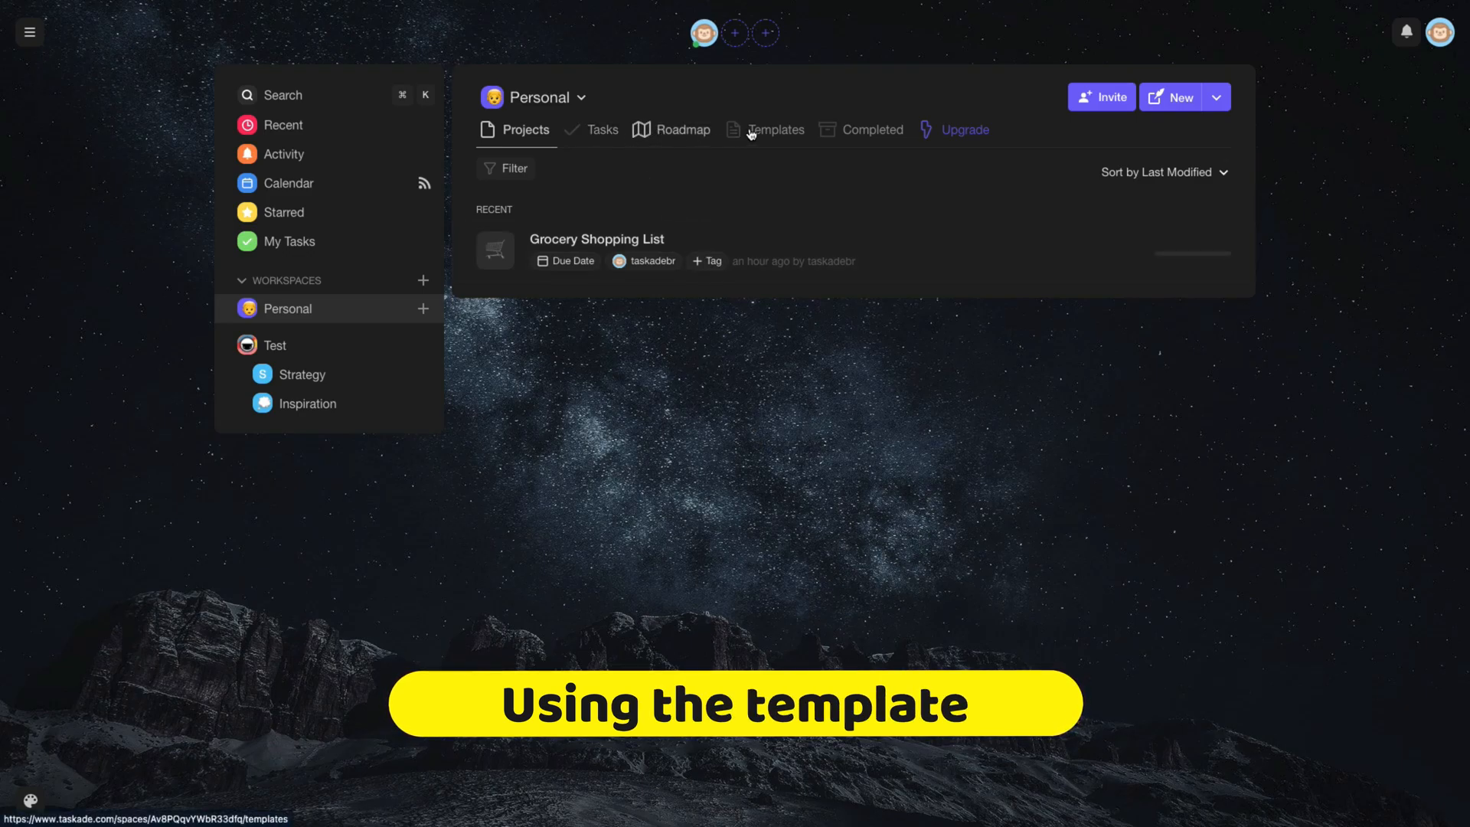
Use the Grocery Shopping List (Copy) template to create a project, then go back to Personal.
left_click(776, 129)
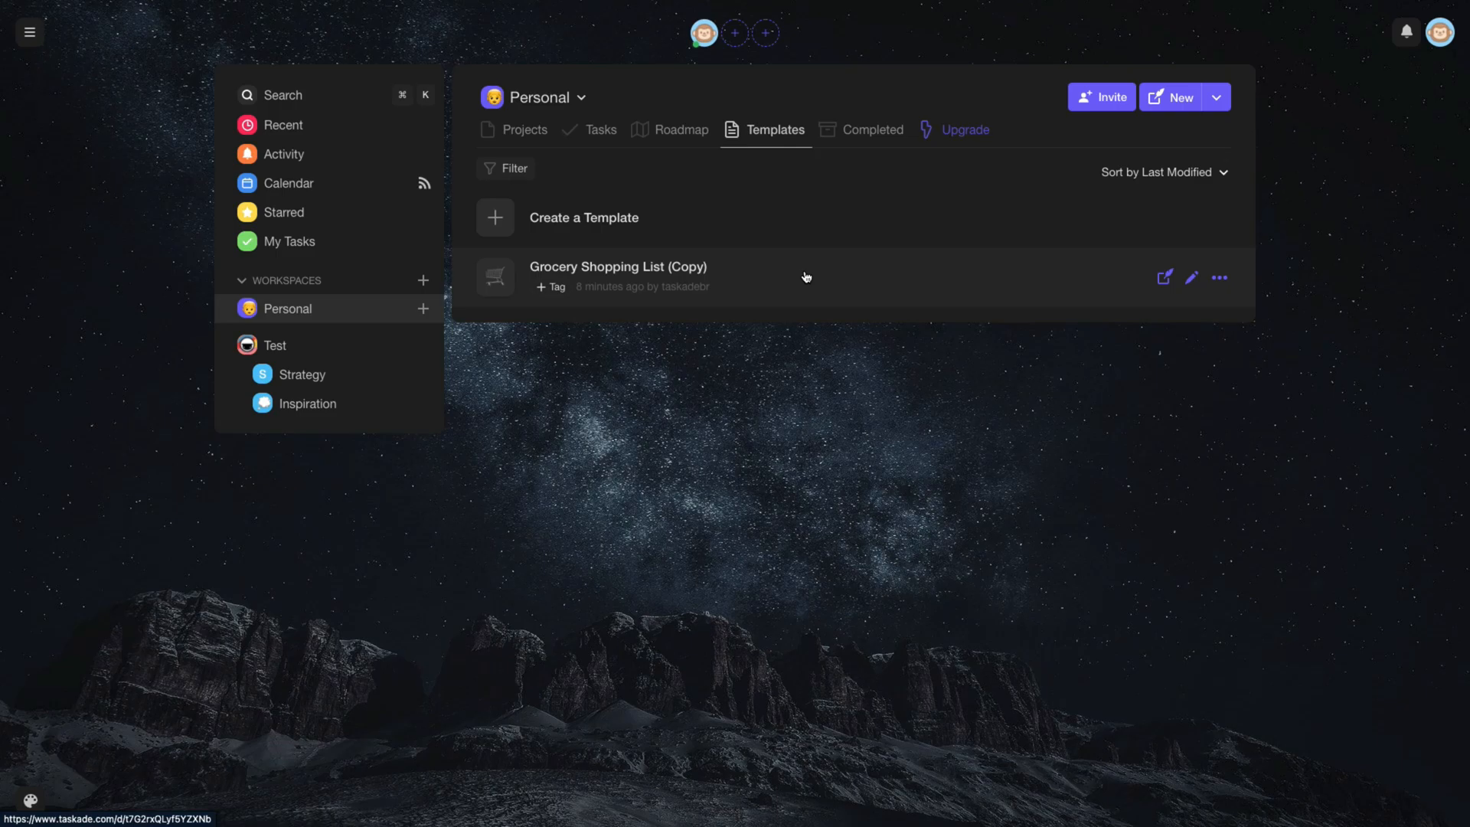
mouse_move(1152, 291)
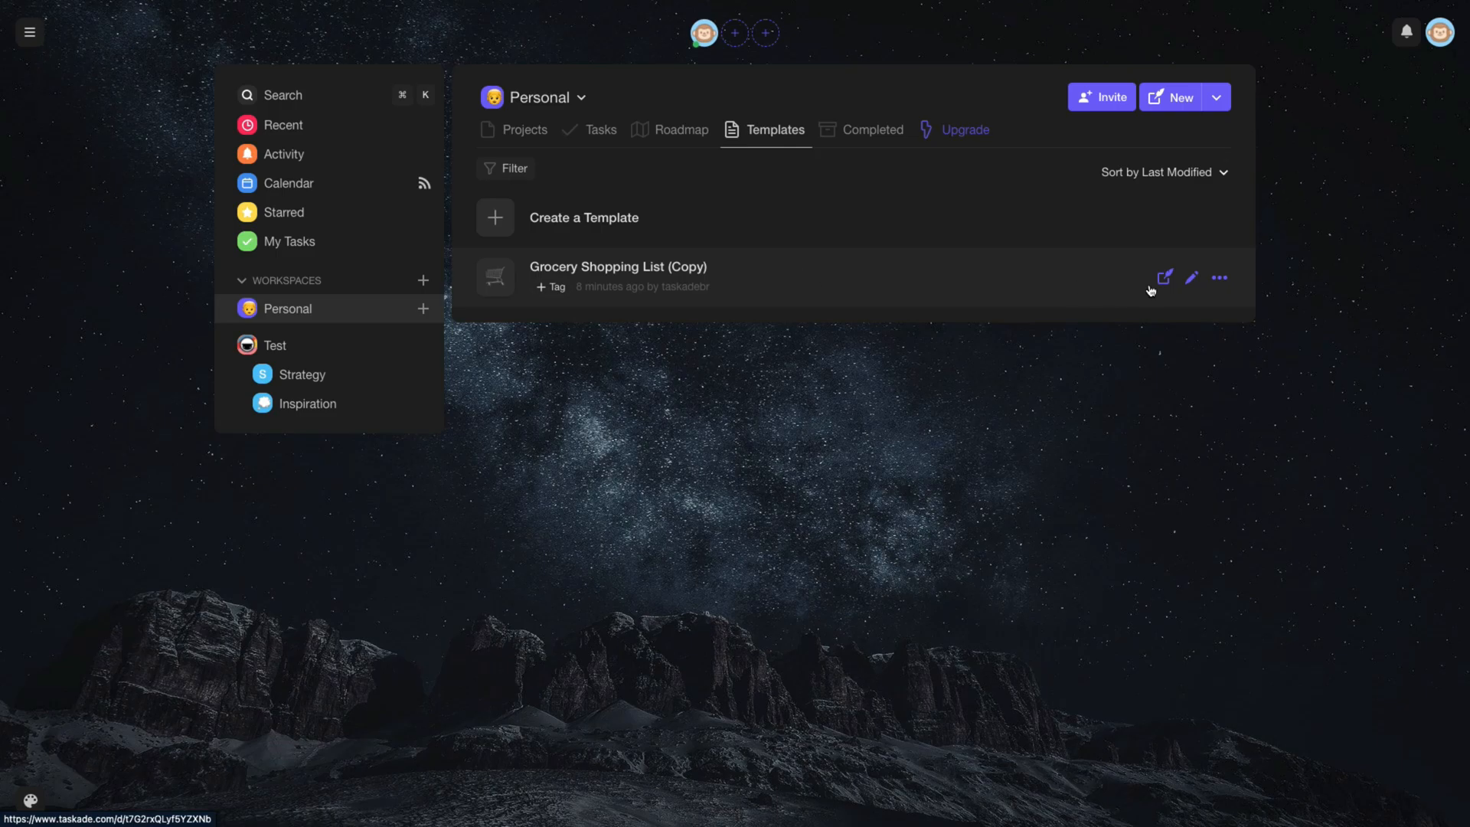
left_click(1164, 277)
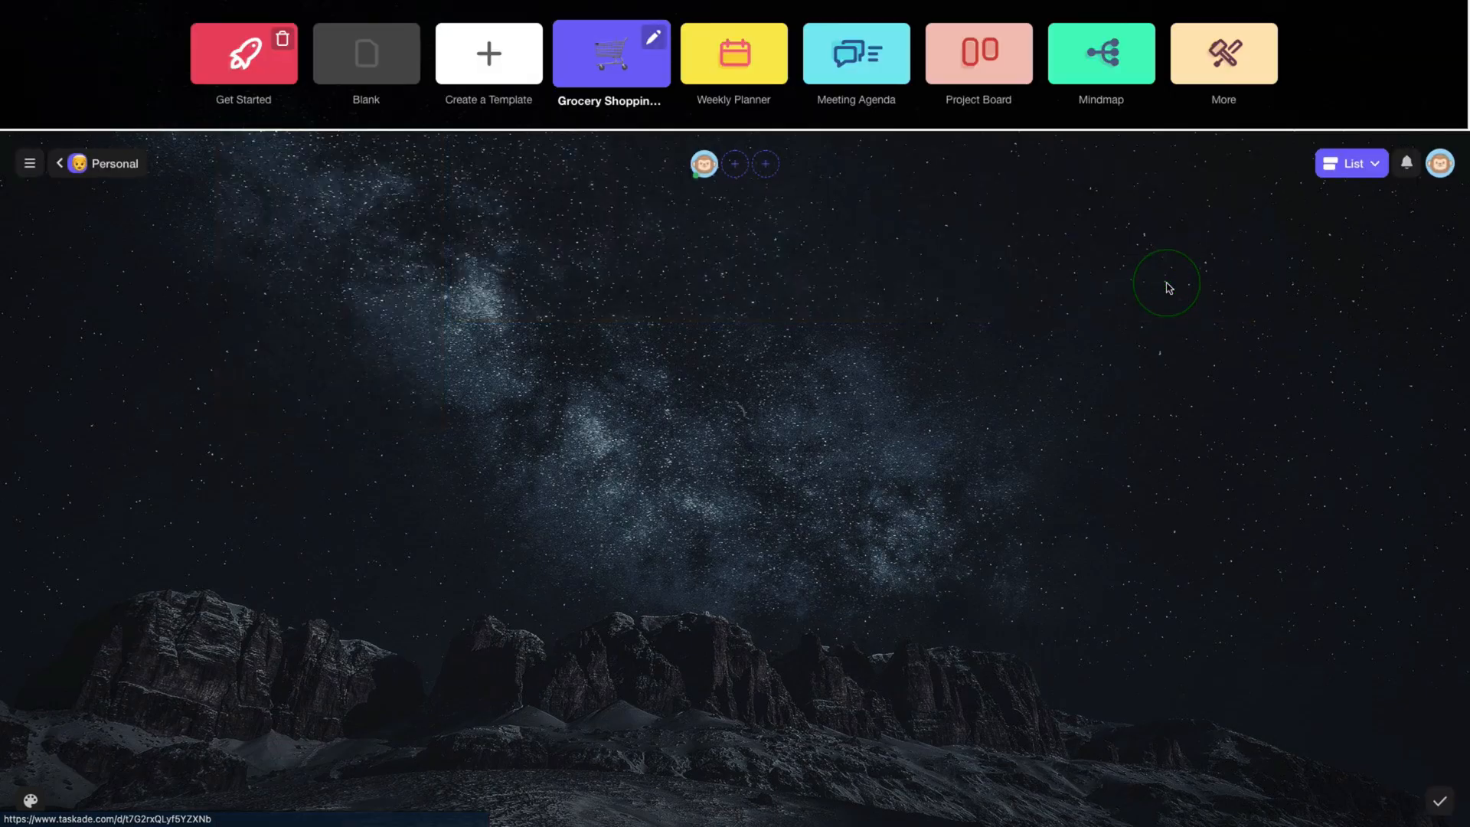
left_click(610, 53)
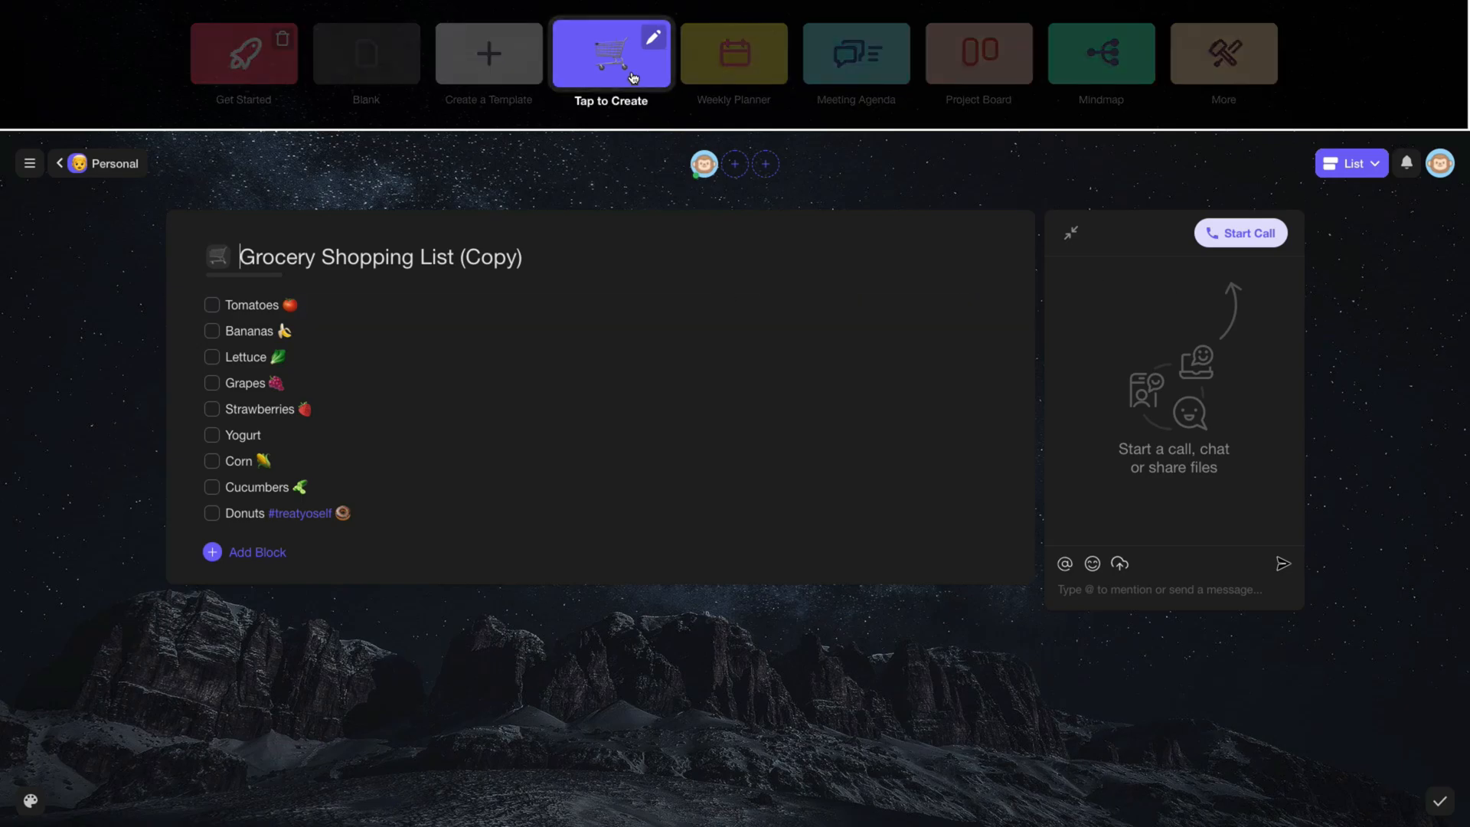
left_click(29, 163)
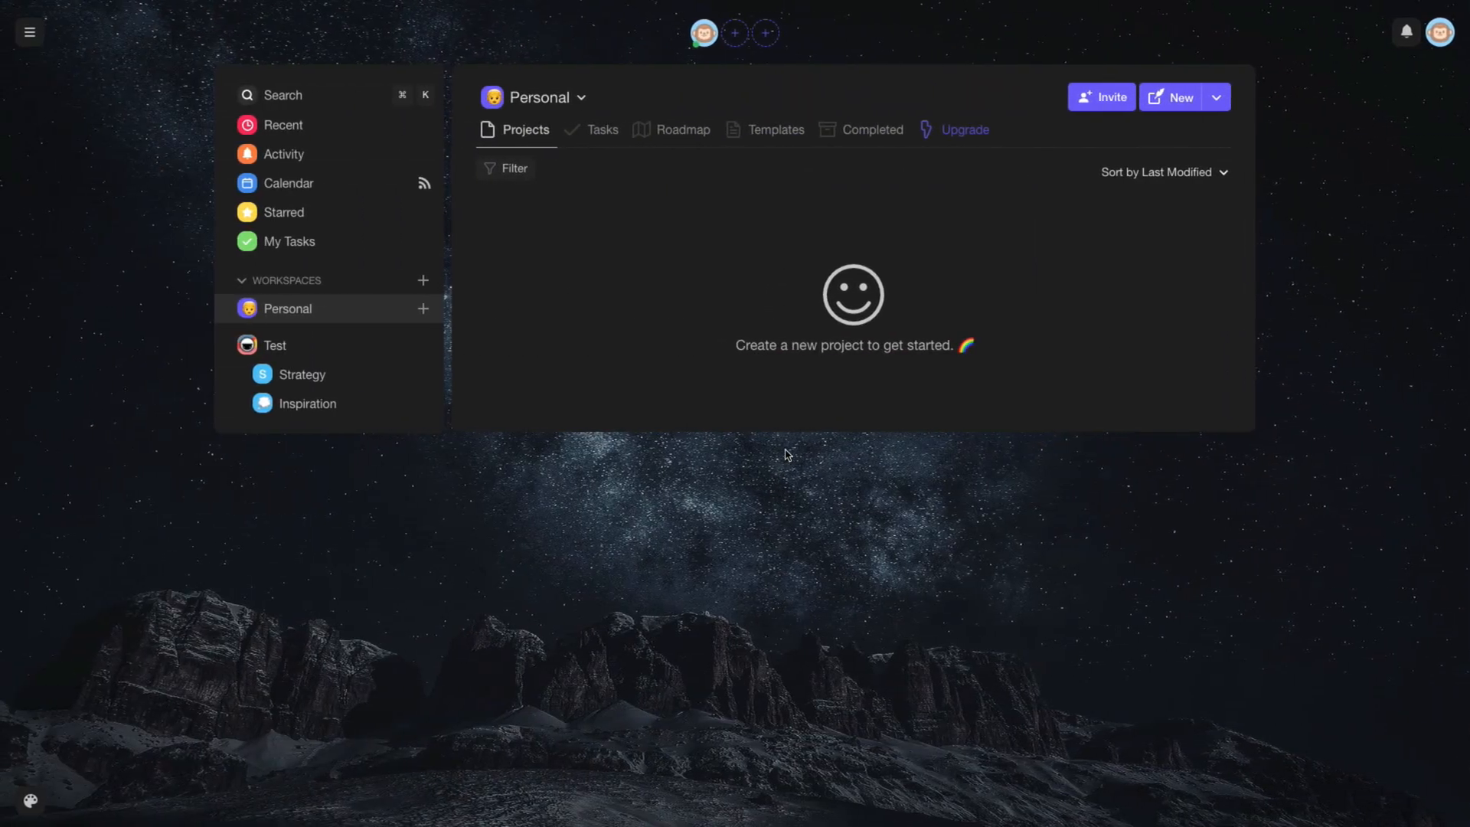
Create a new Grocery Shopping List template in Personal, then return to the templates list.
left_click(1216, 97)
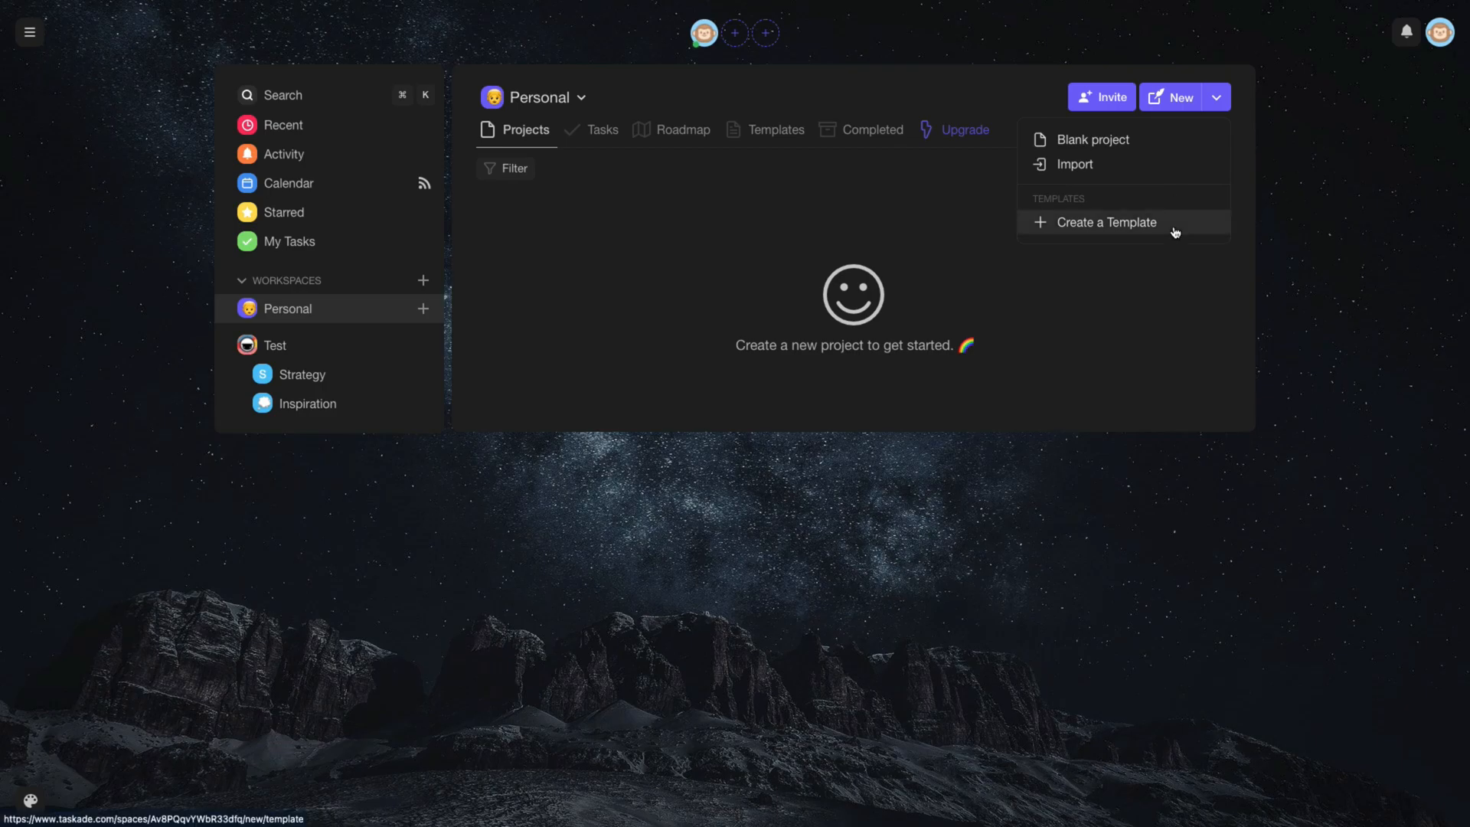
left_click(1106, 222)
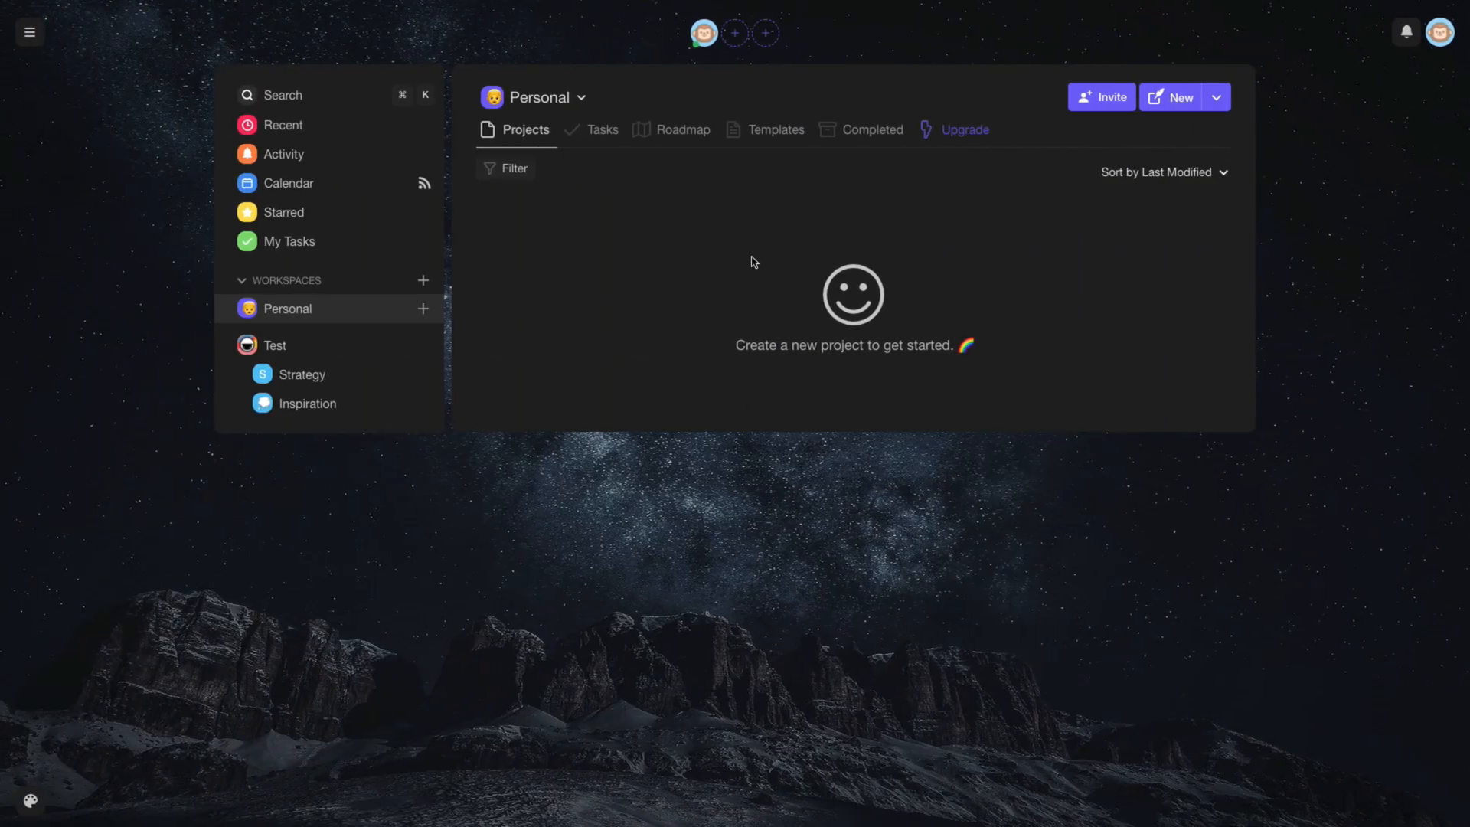
left_click(774, 129)
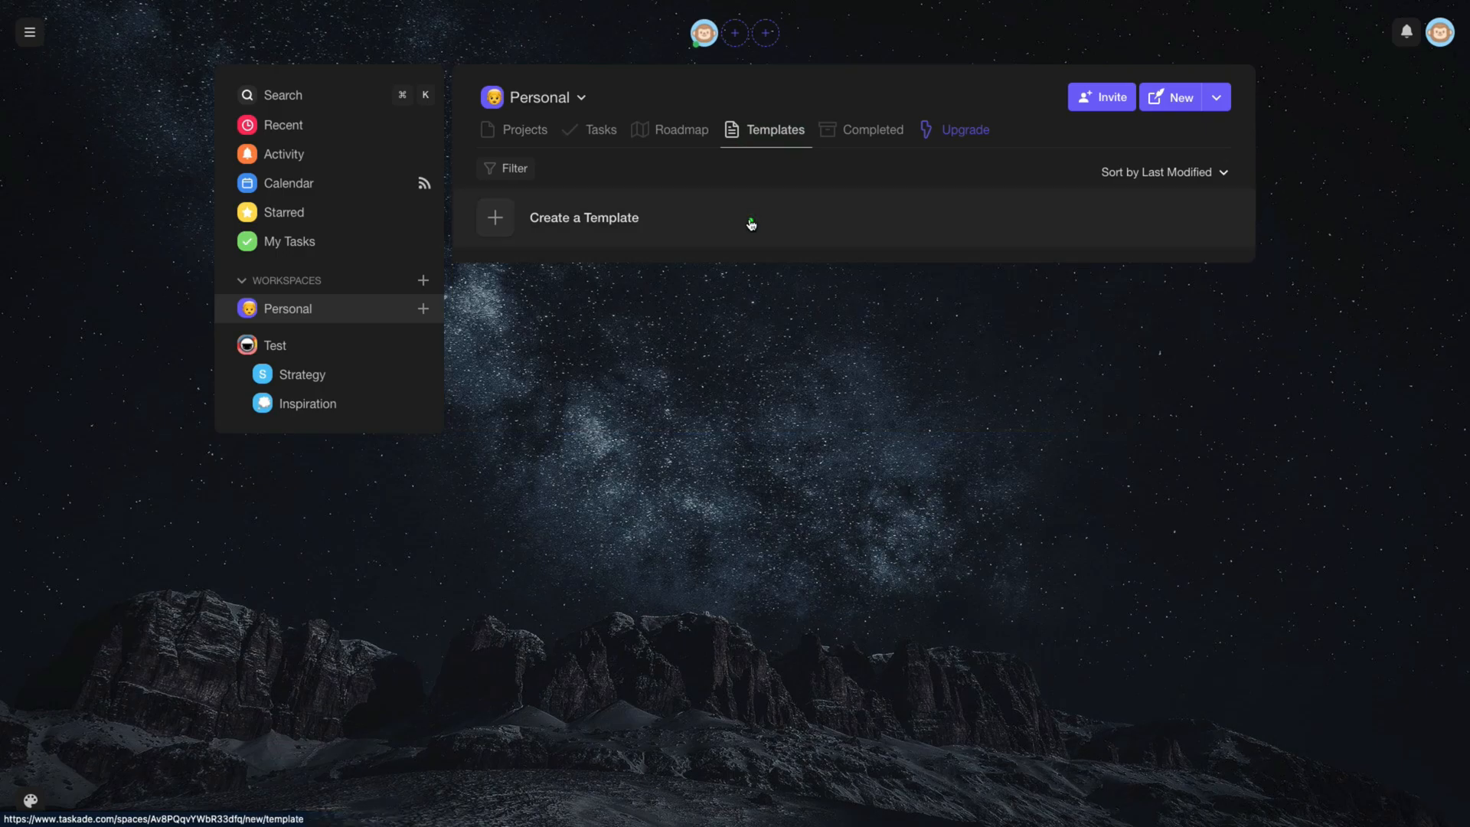
left_click(584, 217)
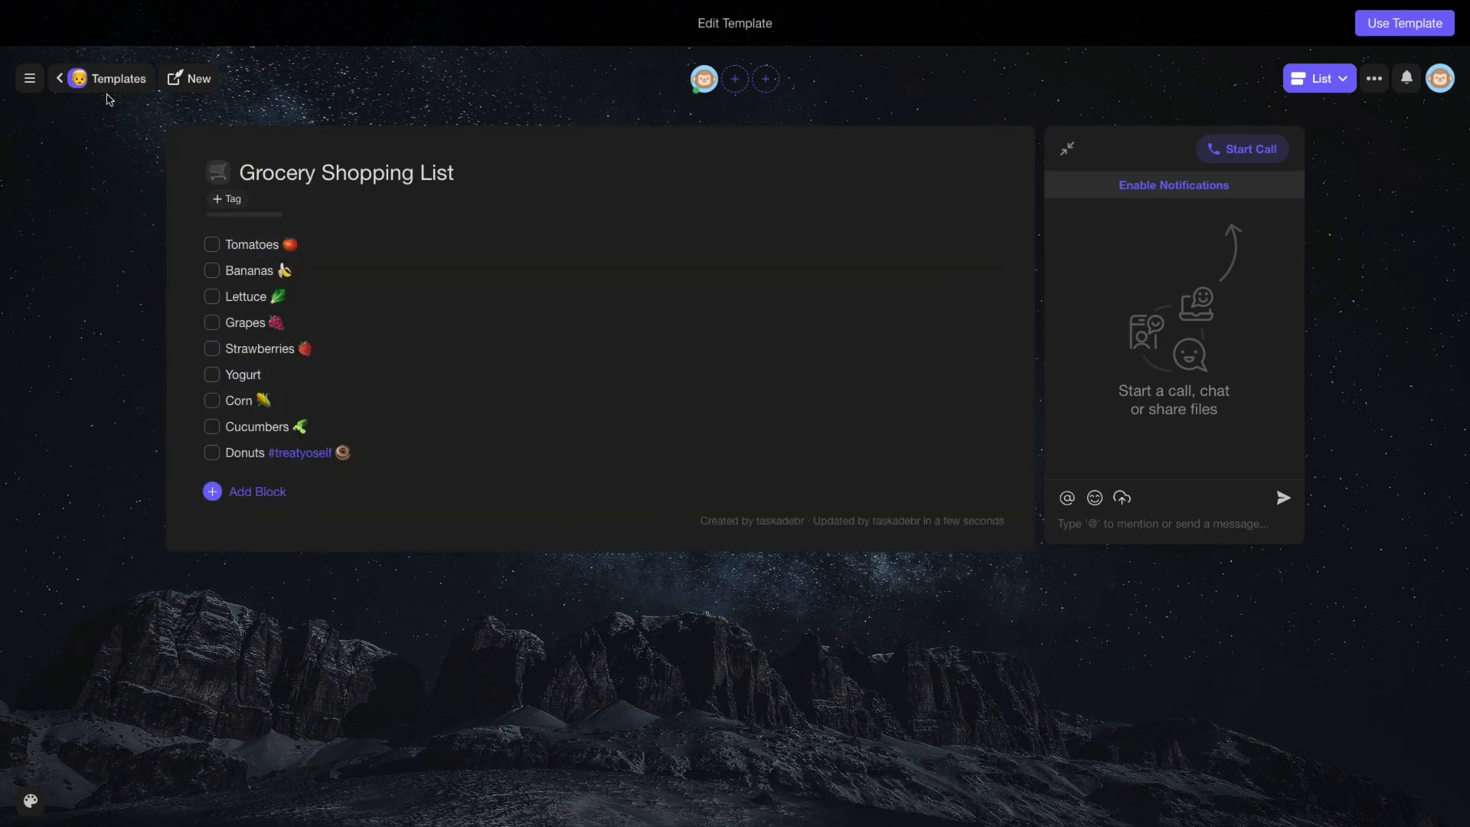
left_click(118, 79)
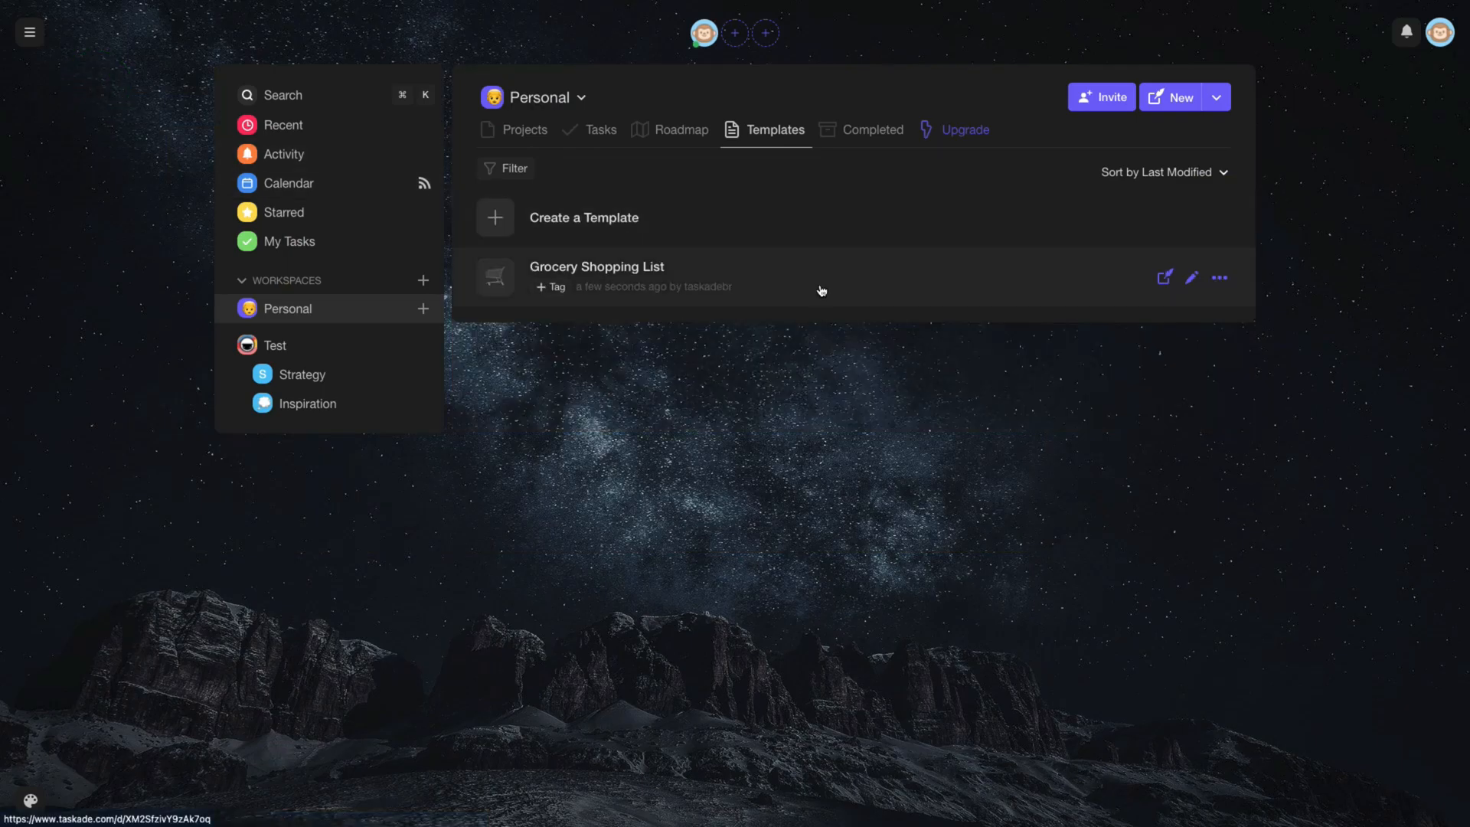
Return to Templates and open the Grocery Shopping List template's three-dot menu.
left_click(526, 129)
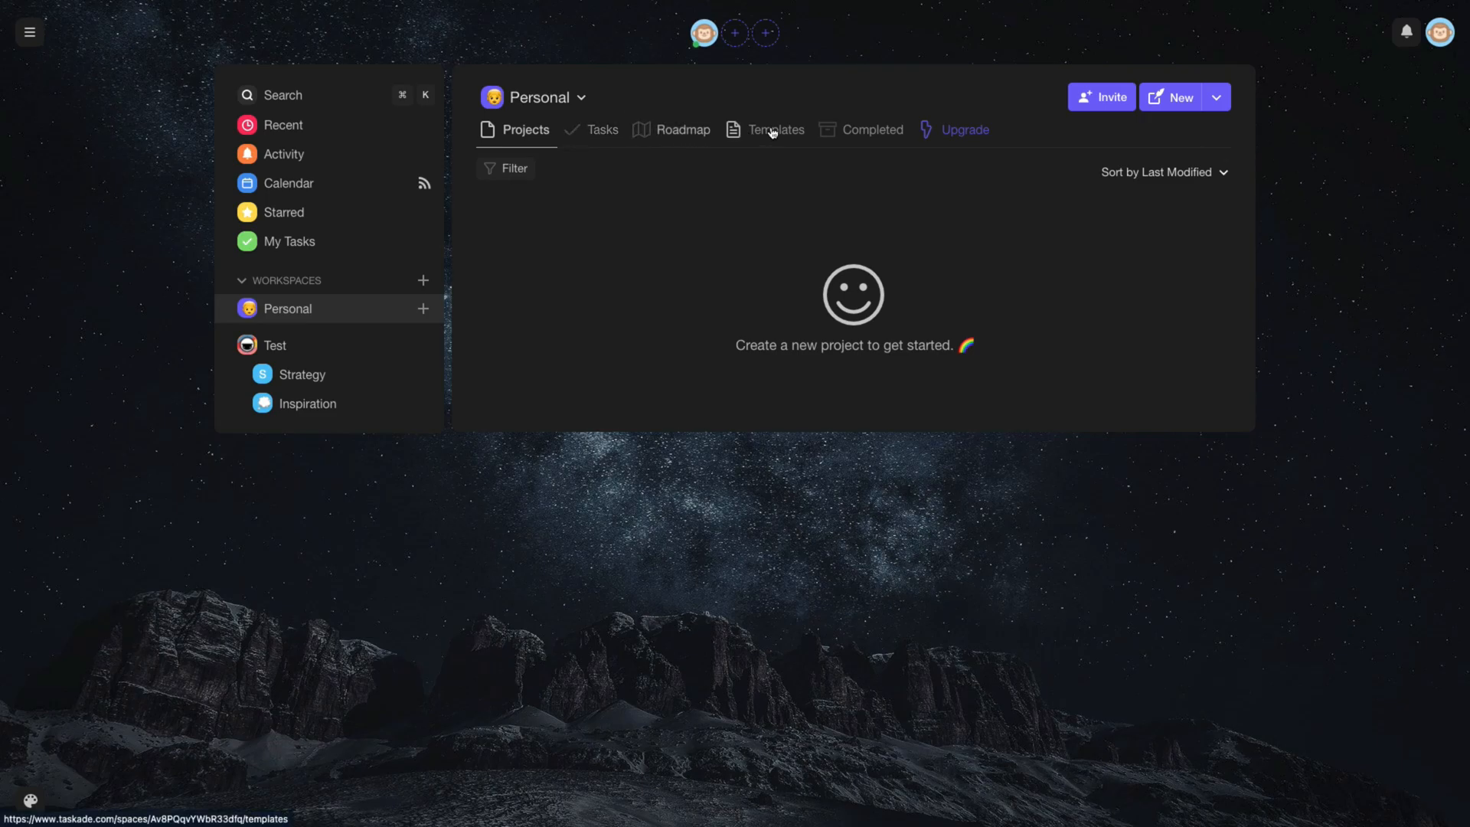
left_click(775, 130)
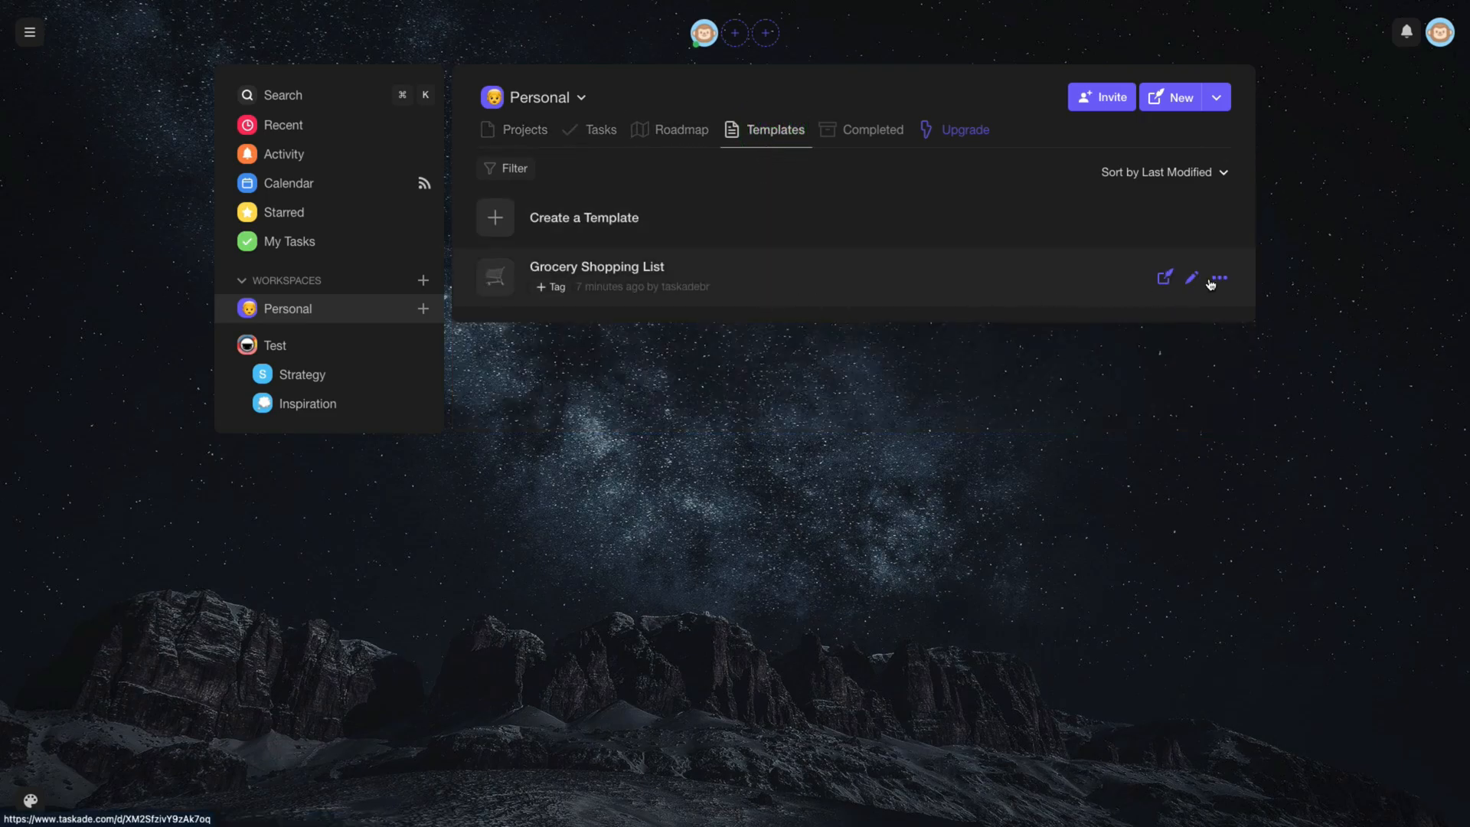
left_click(1219, 278)
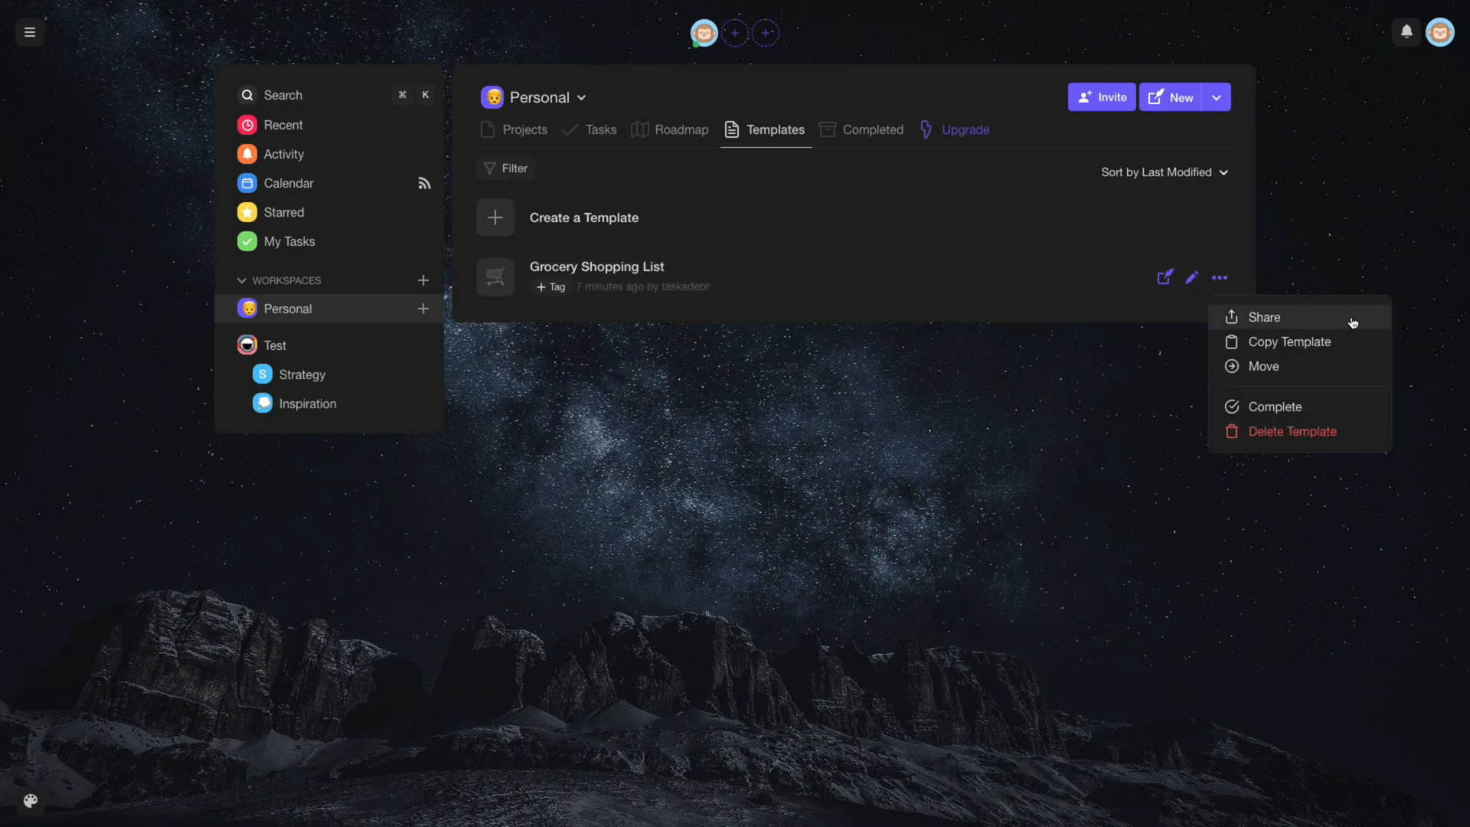
Open Share, view the Embed code, then toggle the editable share link off and on.
left_click(1264, 317)
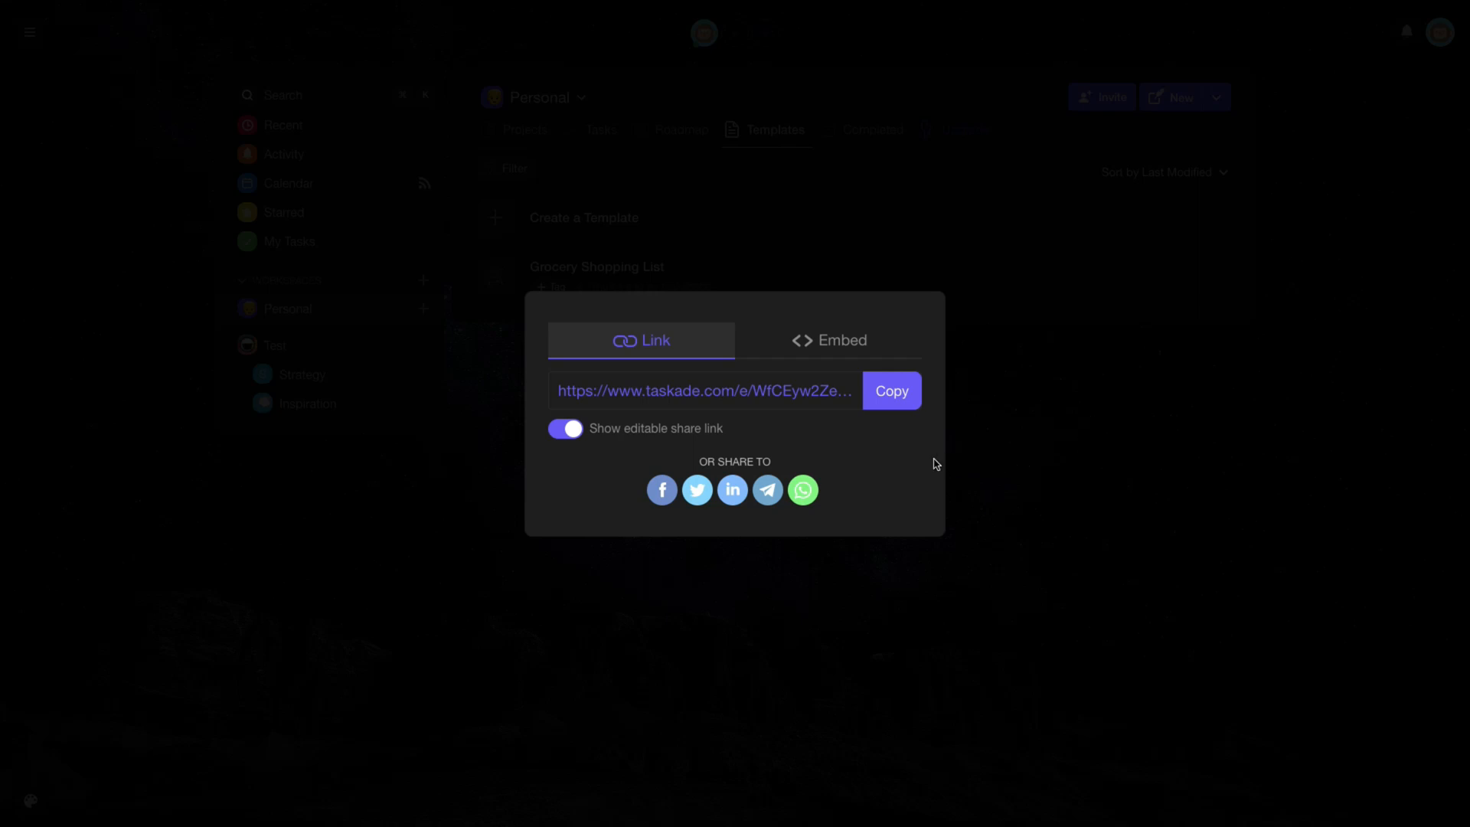
mouse_move(820, 346)
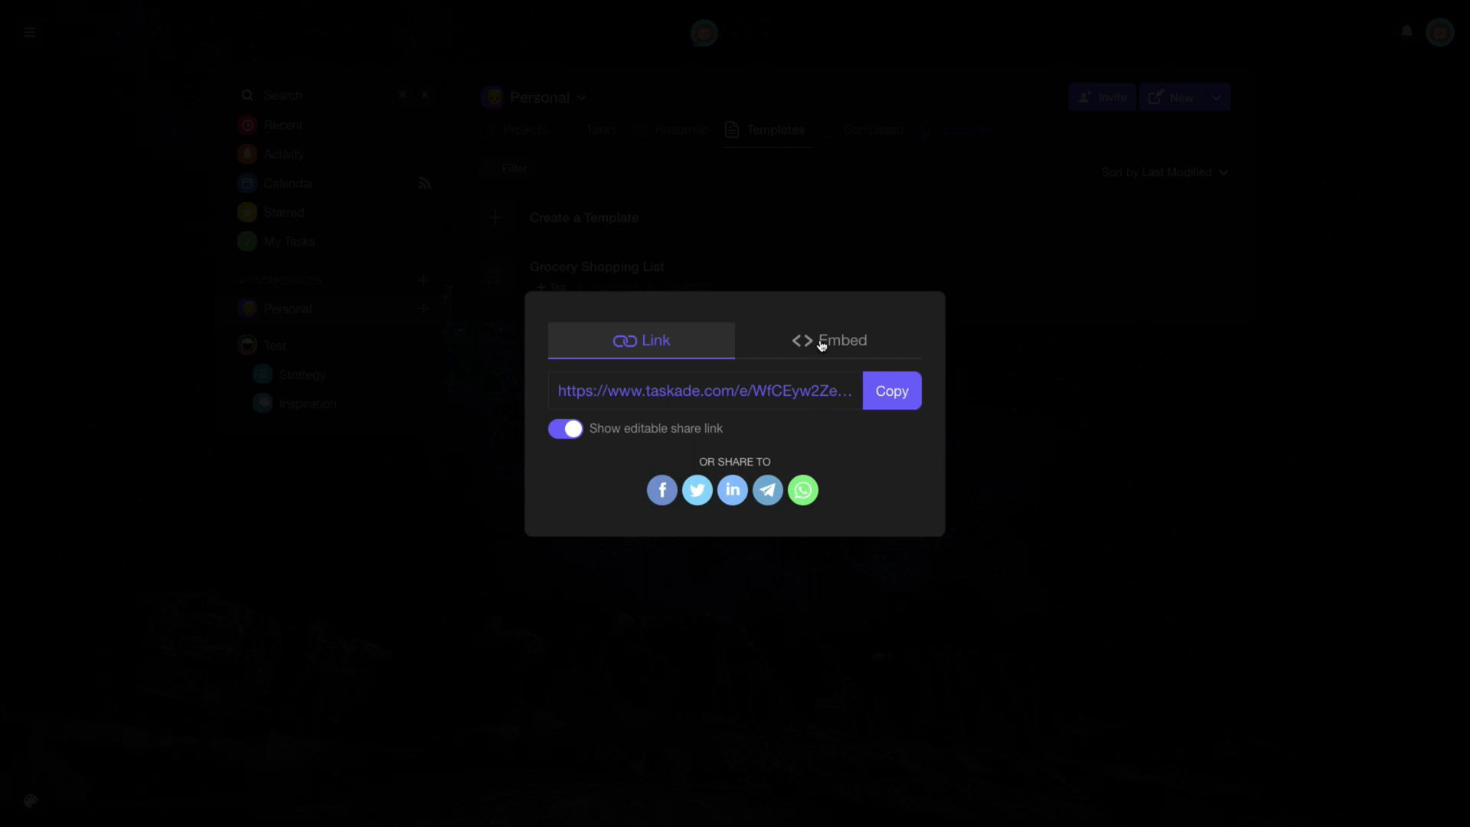
left_click(841, 340)
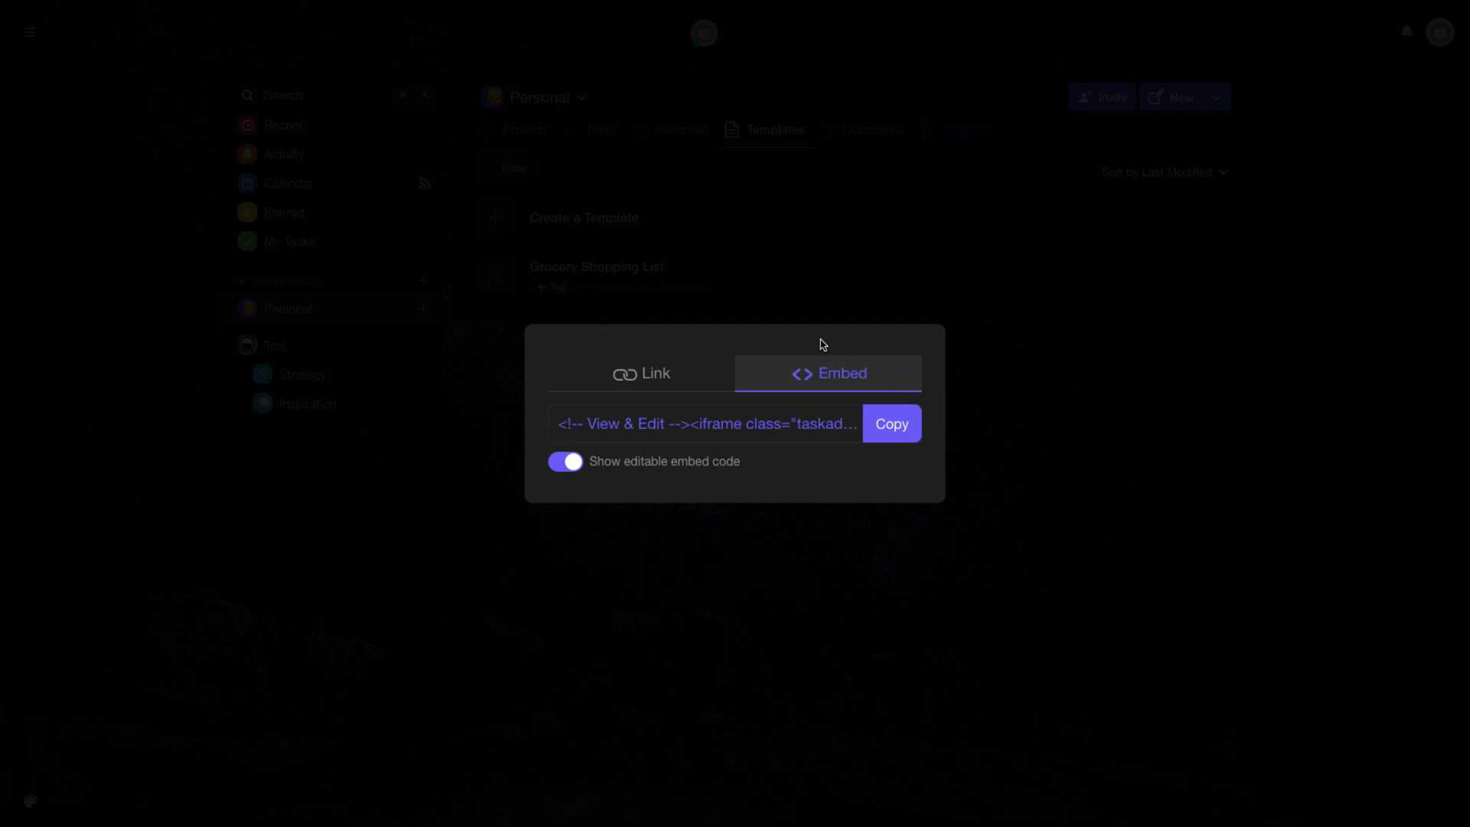
left_click(641, 373)
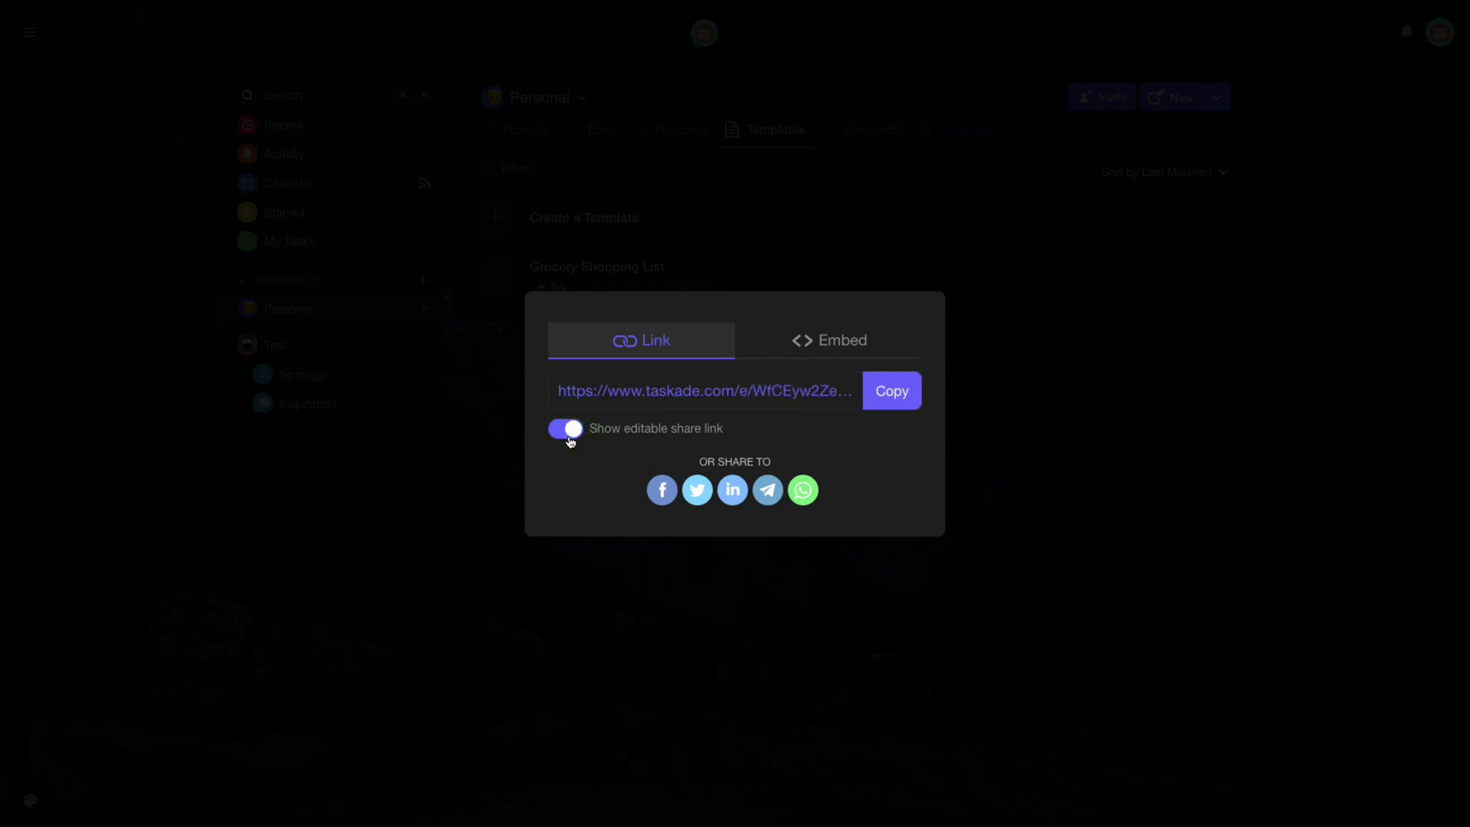
left_click(563, 429)
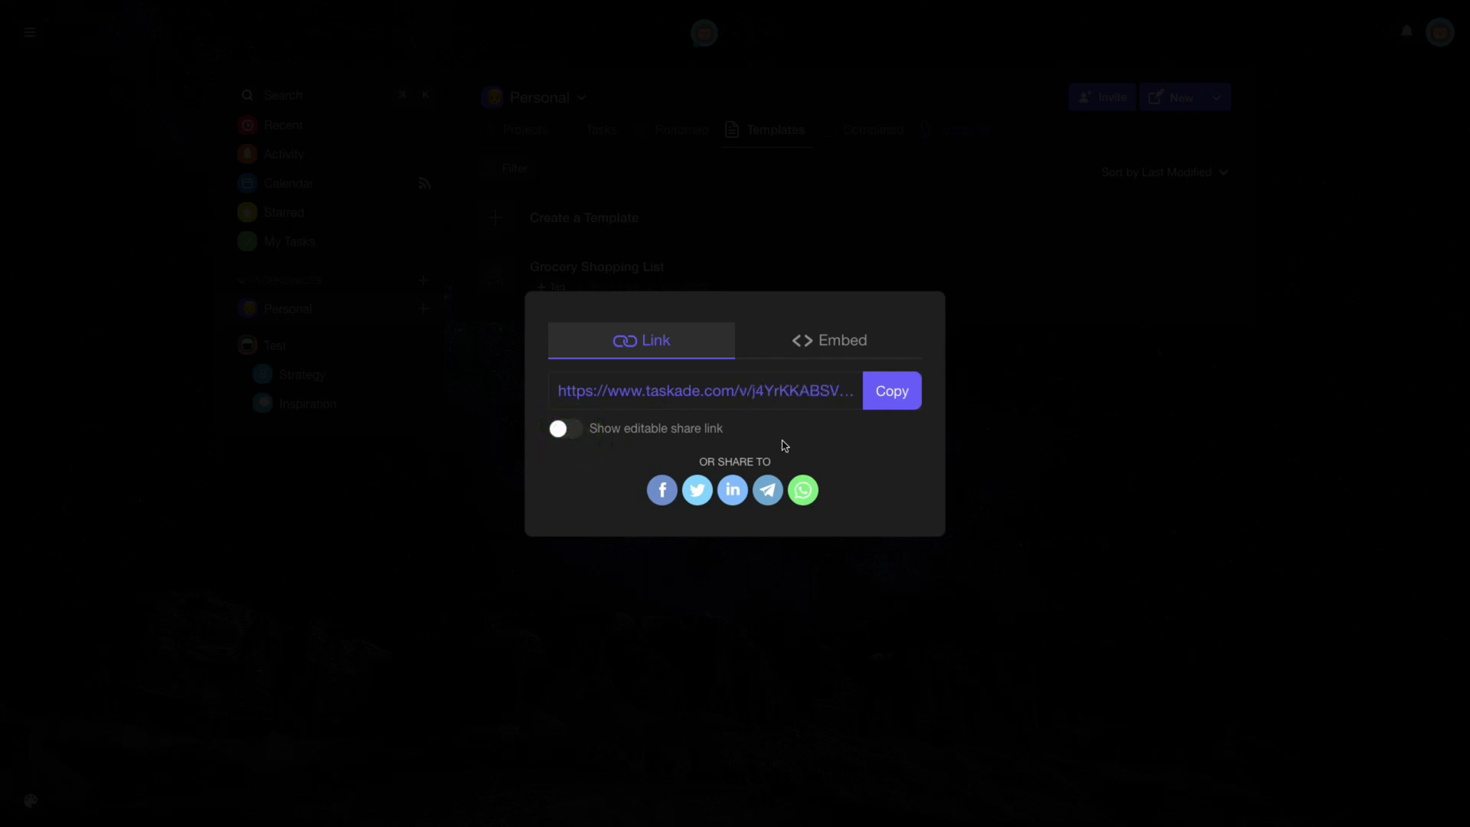
left_click(828, 340)
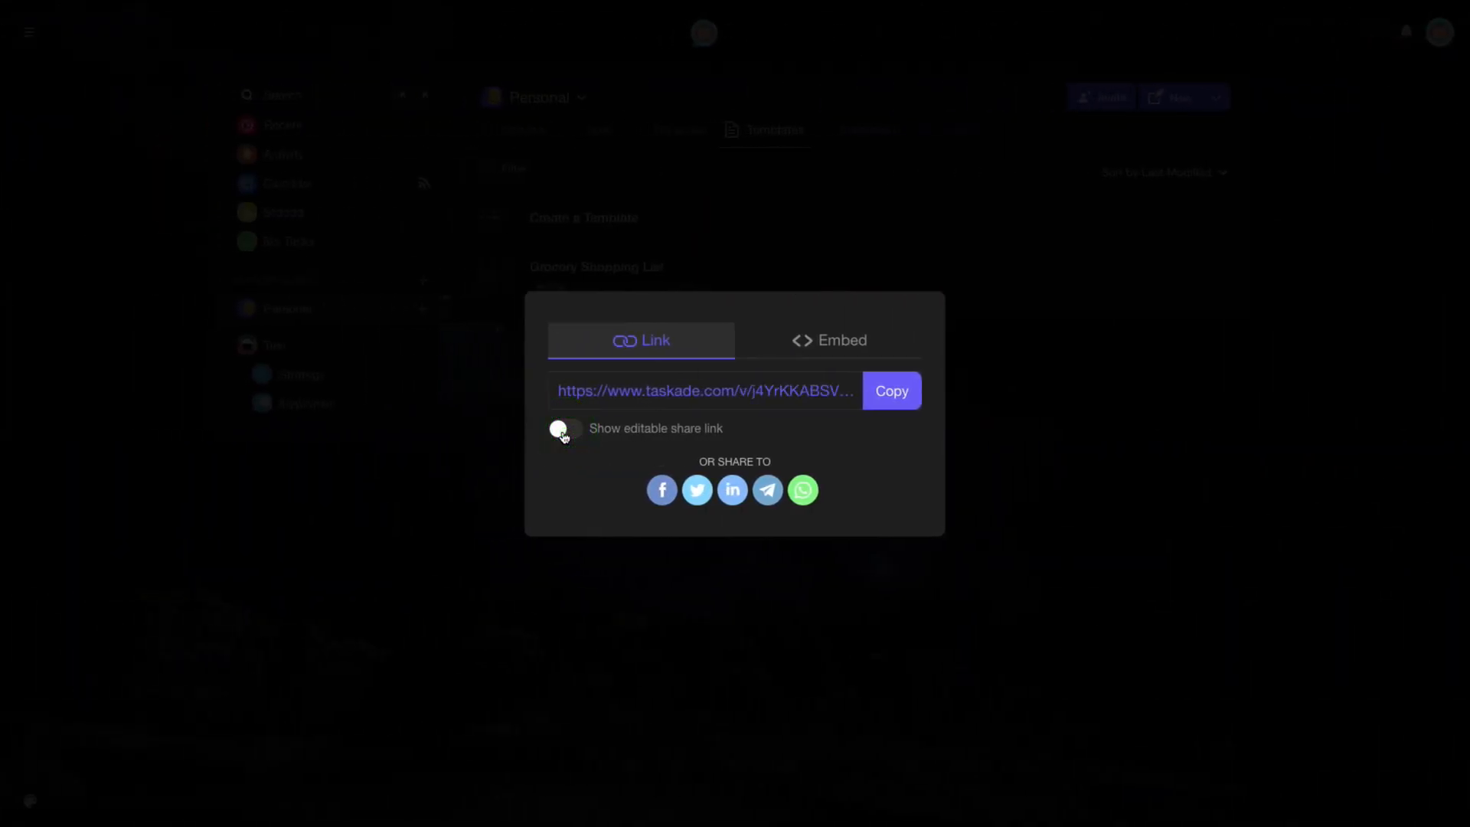
left_click(563, 429)
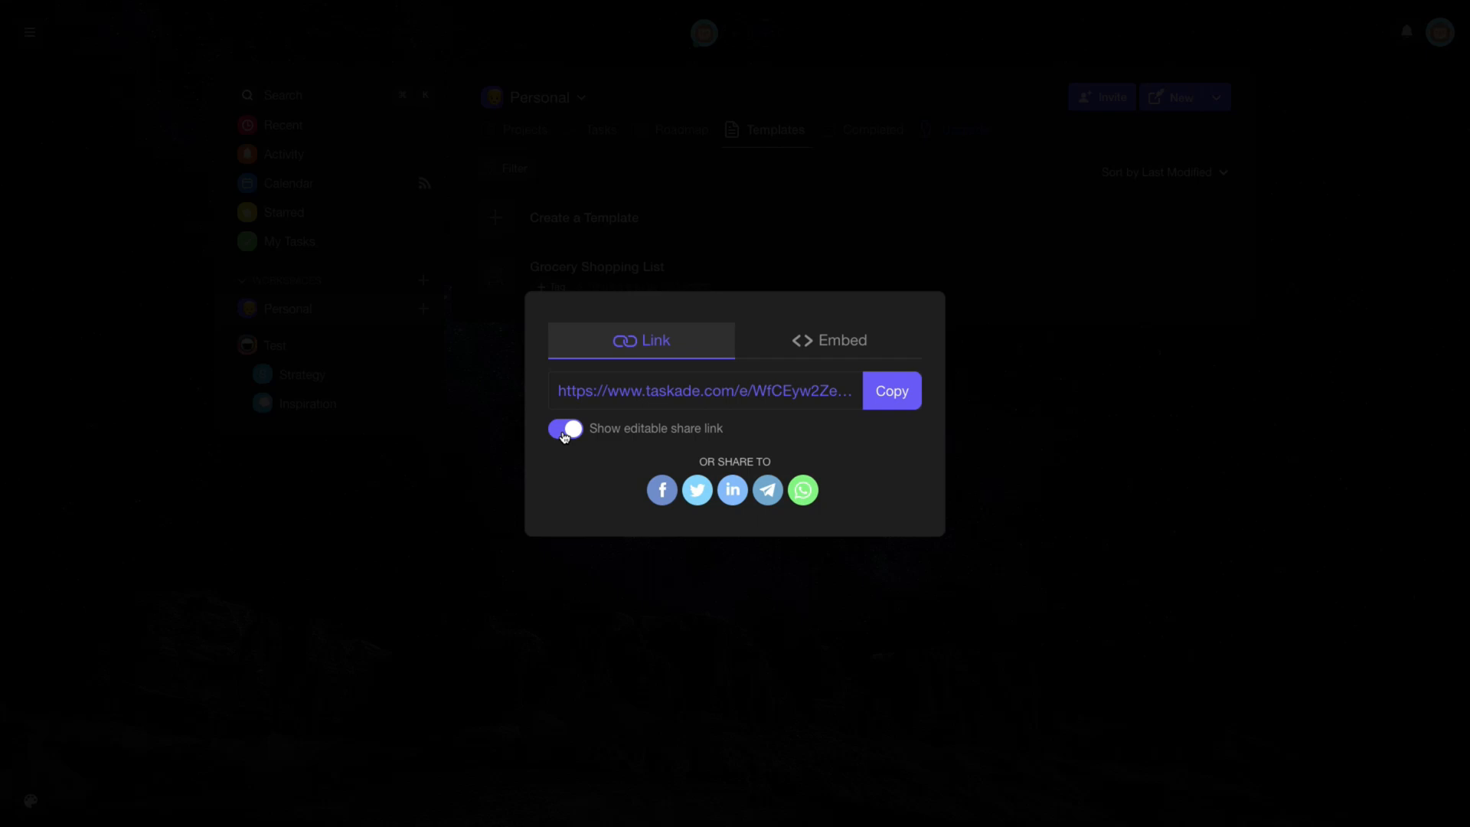